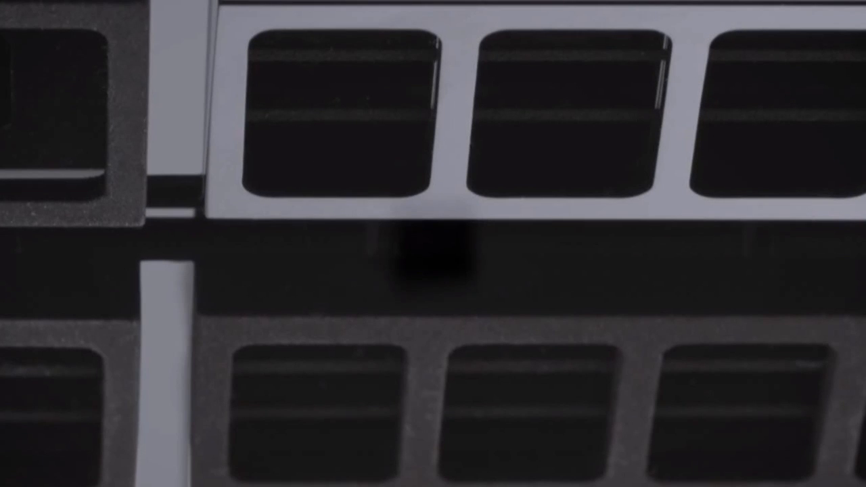
pyautogui.moveTo(342, 103)
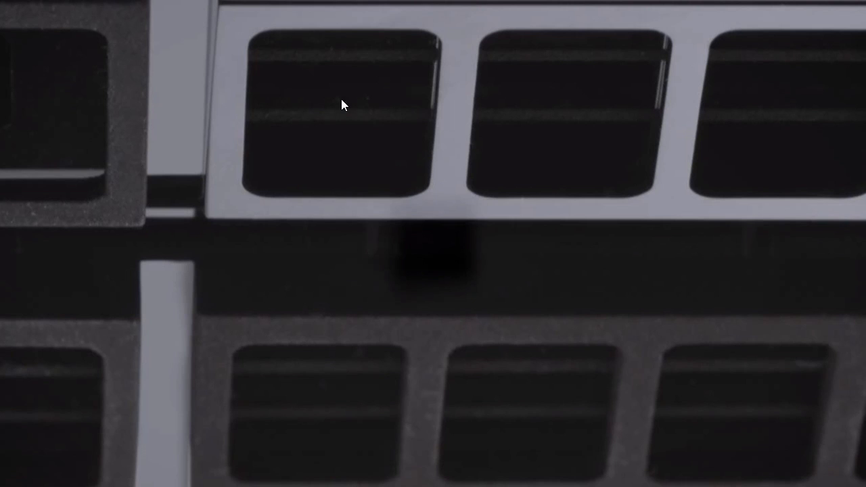
pyautogui.moveTo(761, 116)
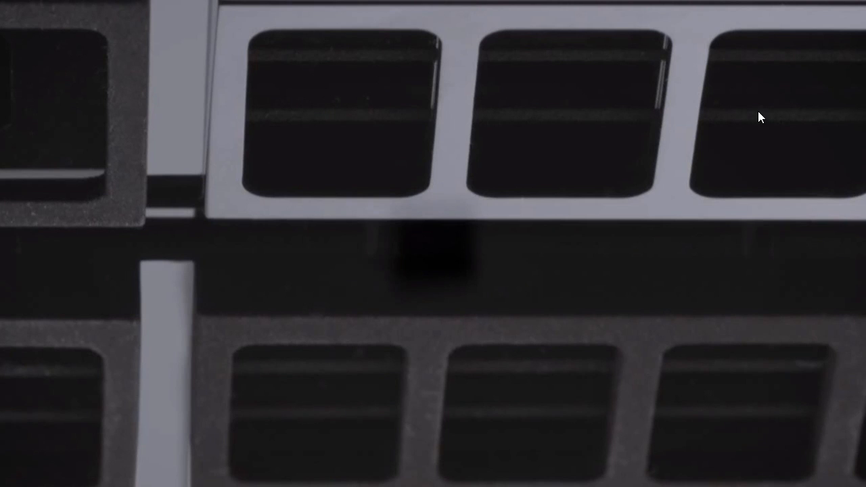
pyautogui.moveTo(369, 165)
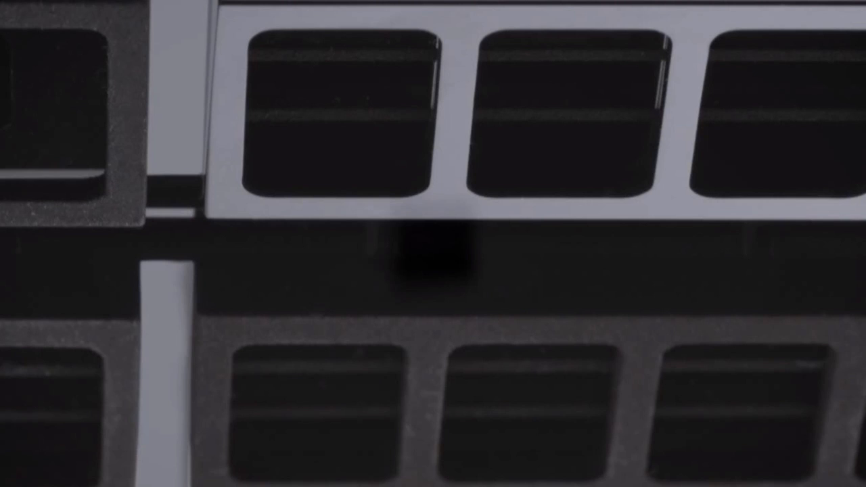
pyautogui.moveTo(644, 305)
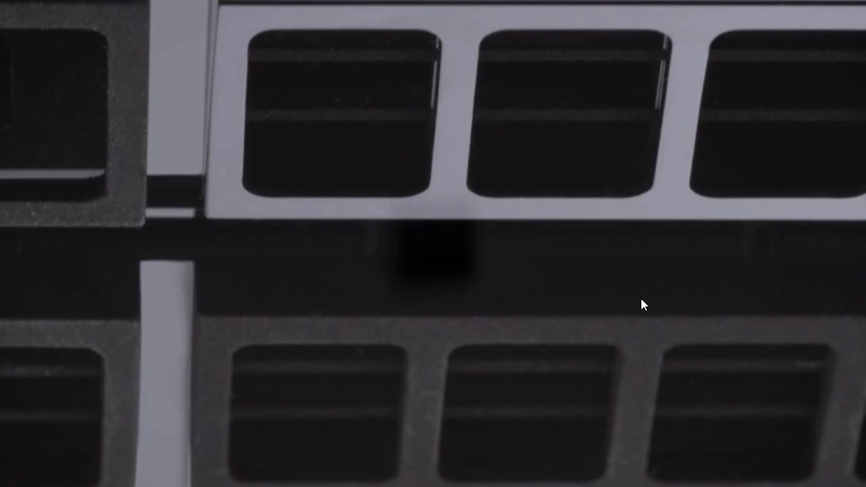